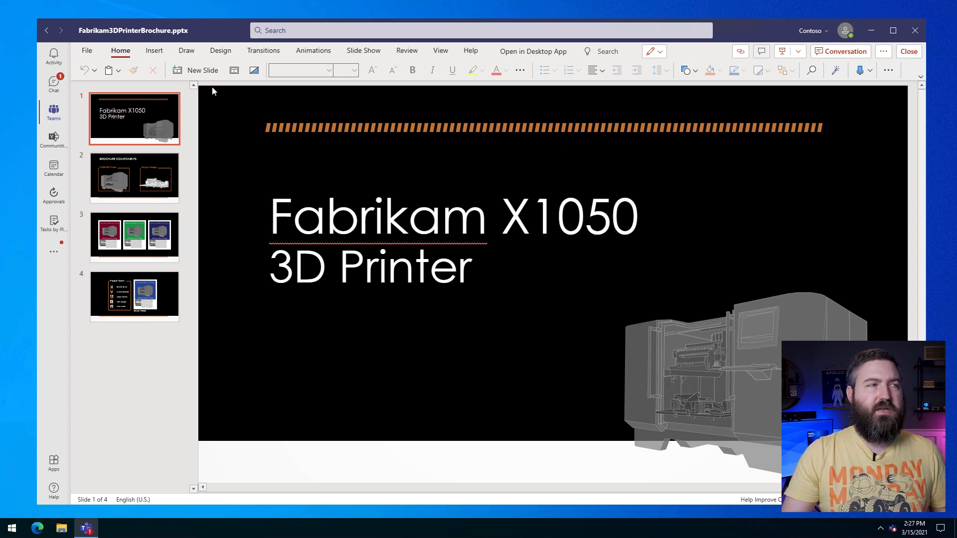
mouse_move(220, 145)
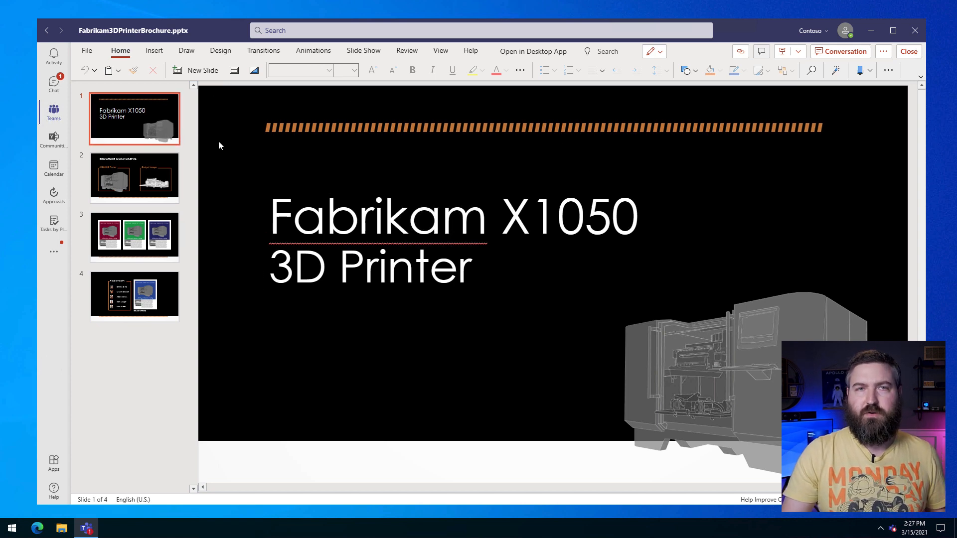
mouse_move(275, 176)
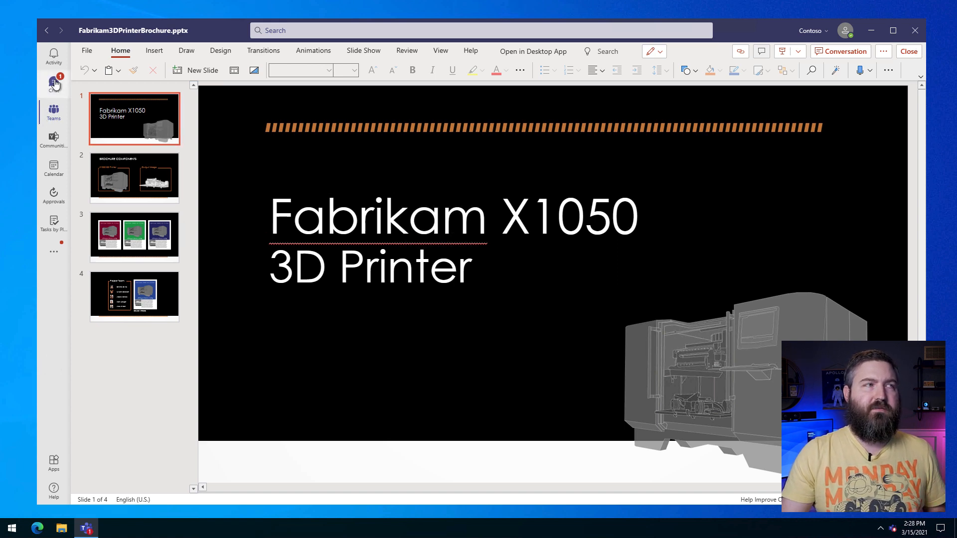
- Visit the chat list and Communities, then return to the Alex Wilber chat
left_click(53, 84)
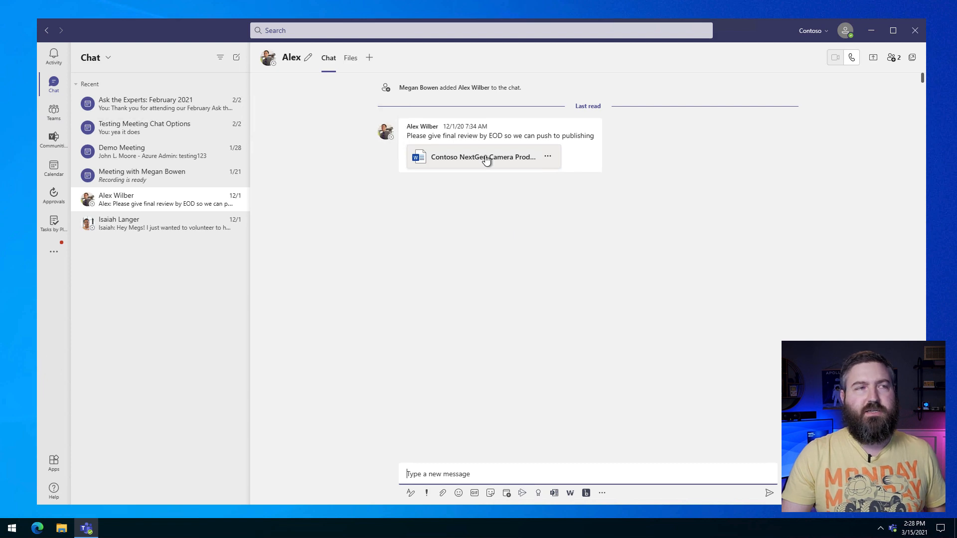
mouse_move(53, 112)
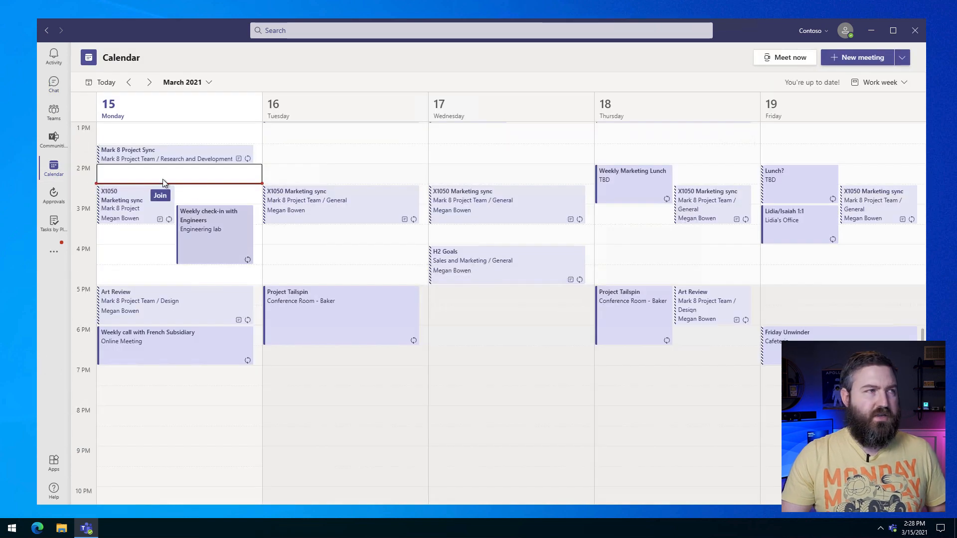
left_click(54, 139)
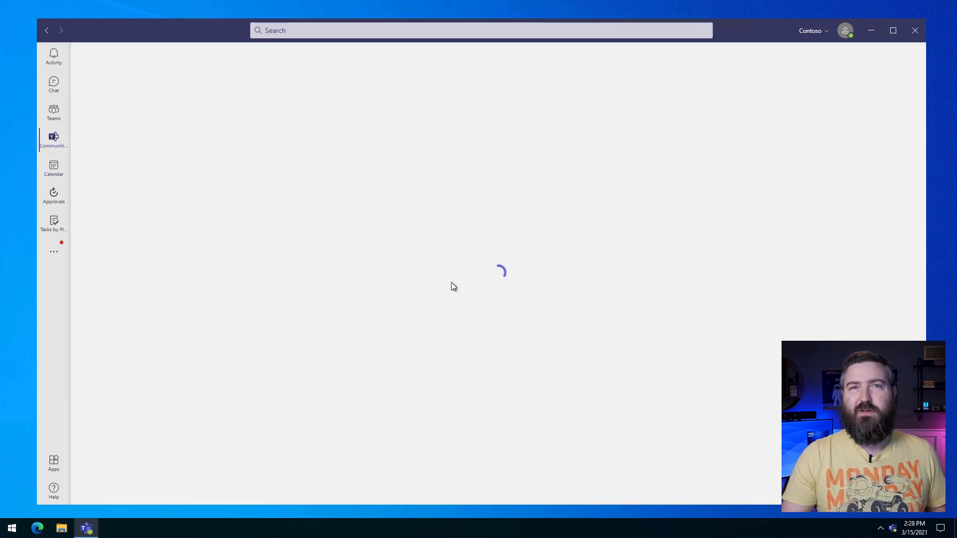
mouse_move(209, 228)
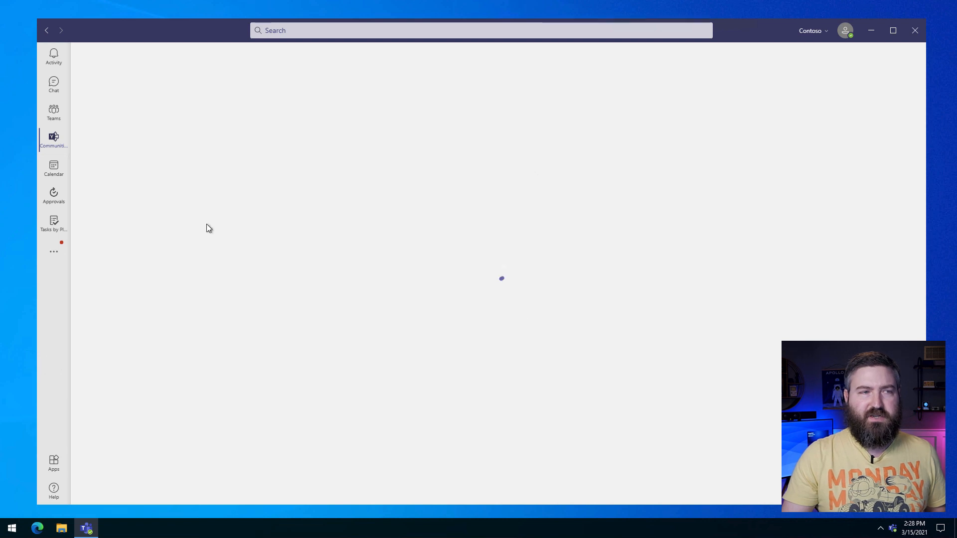
left_click(54, 86)
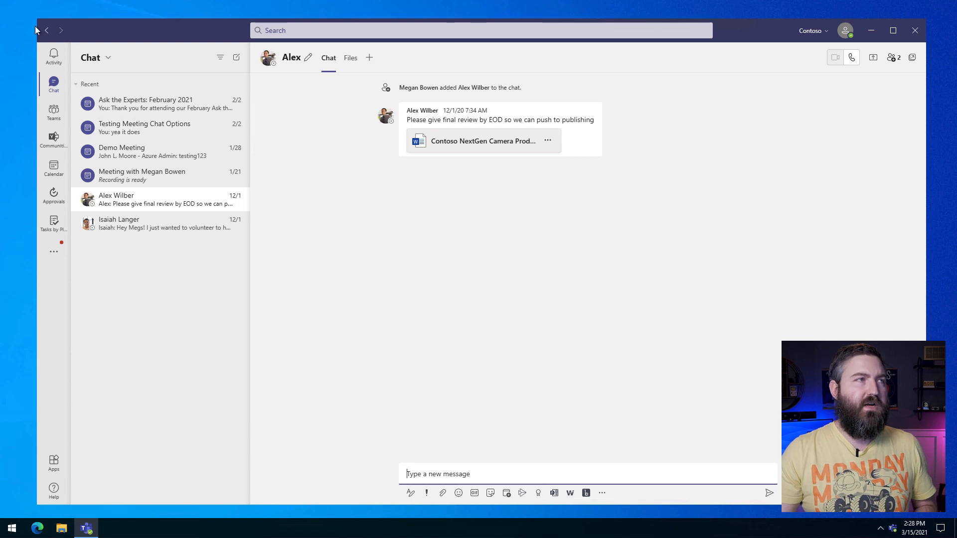
- Use the back-arrow history list to jump to an earlier visited place
left_click(47, 31)
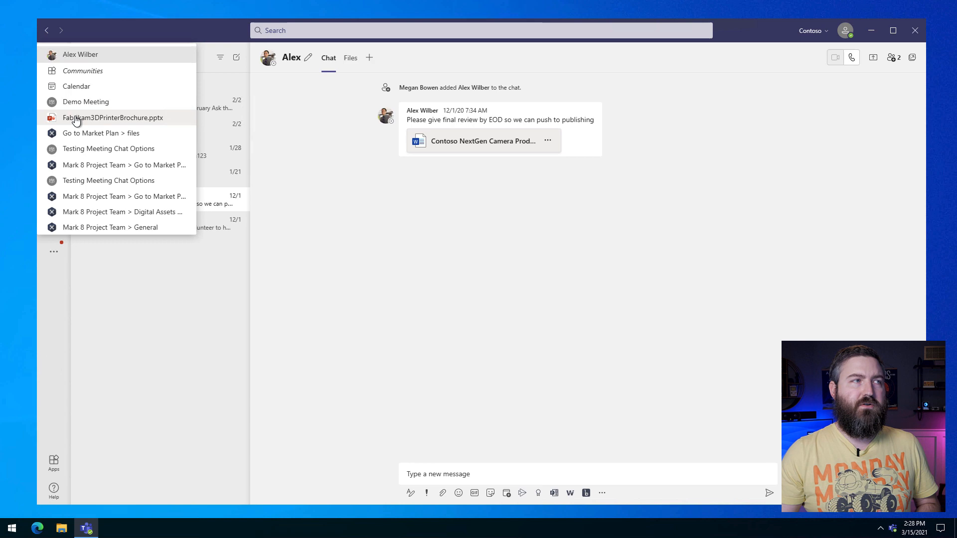
left_click(113, 117)
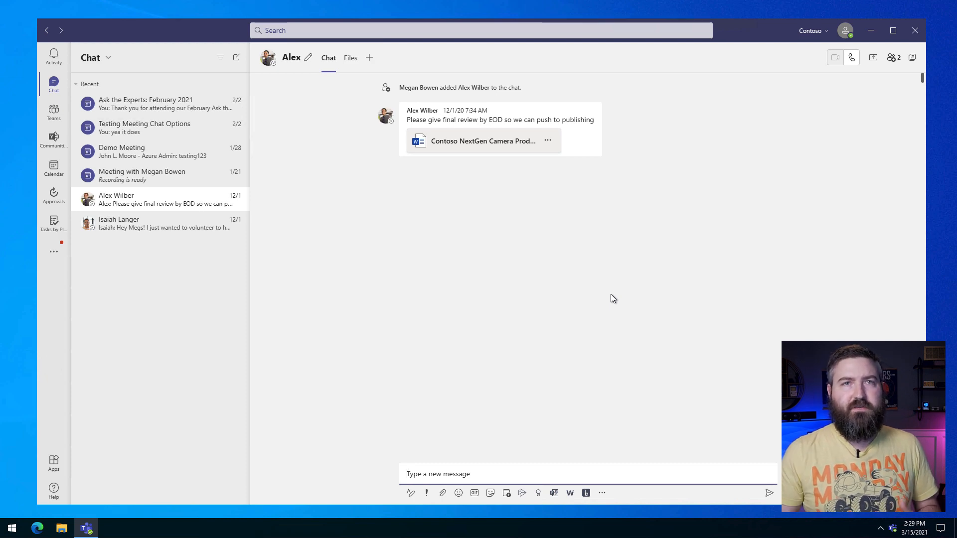
mouse_move(47, 30)
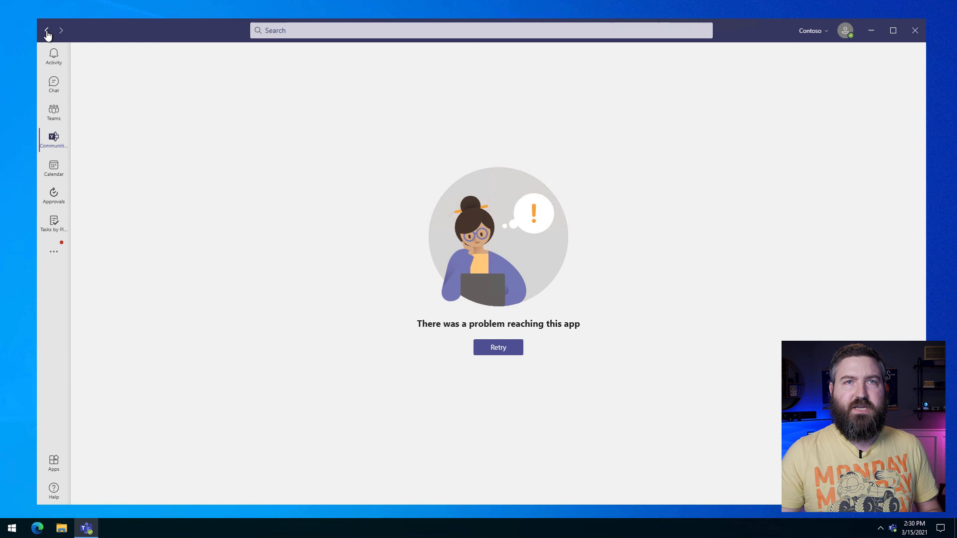
- Go back to the Demo Meeting chat, then move forward in the history again
left_click(52, 86)
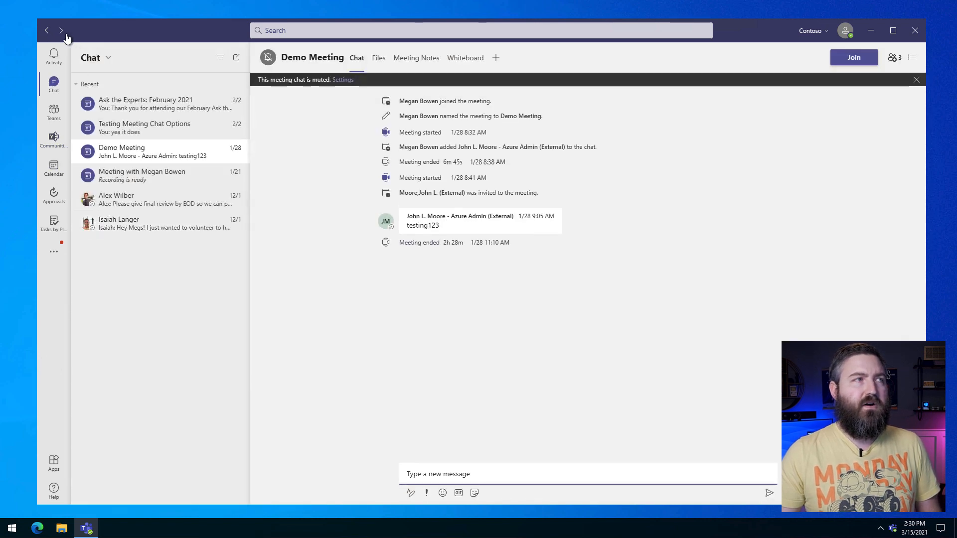
left_click(61, 29)
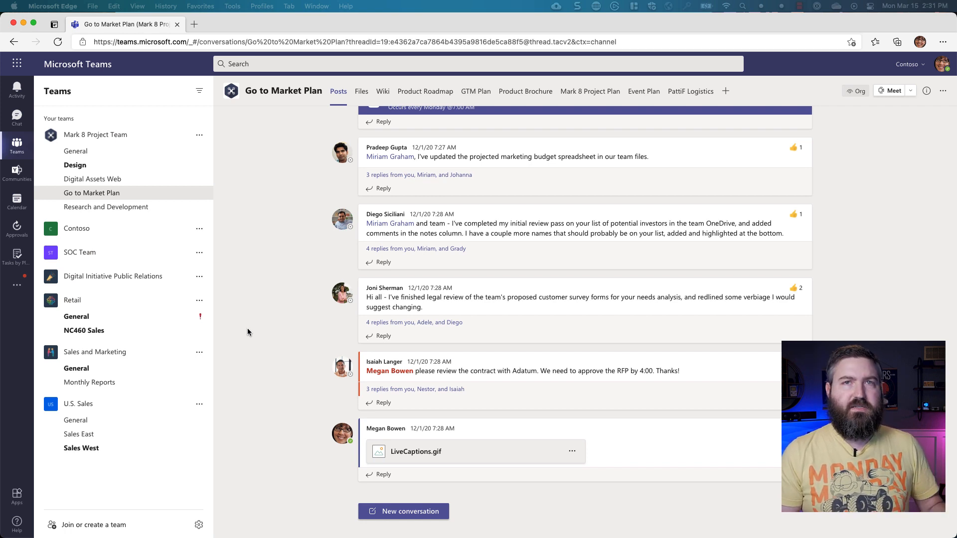
mouse_move(230, 298)
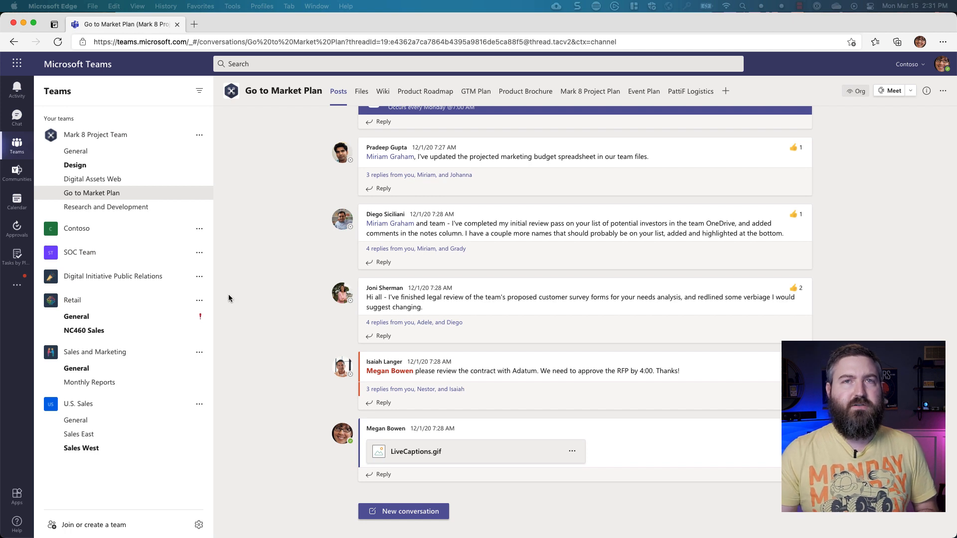
- Use Edge's Back-button history to jump to the Go to Market Plan channel's Files tab
left_click(14, 42)
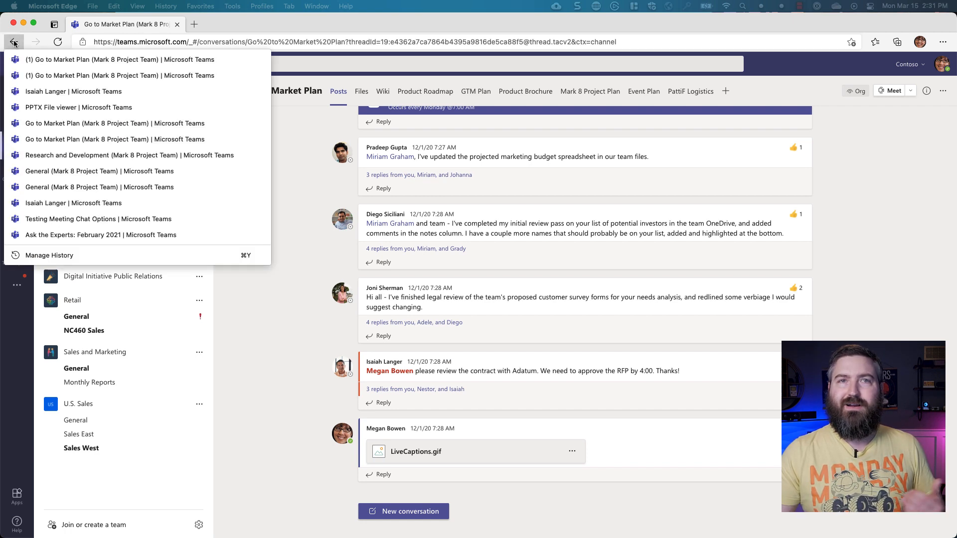
mouse_move(73, 91)
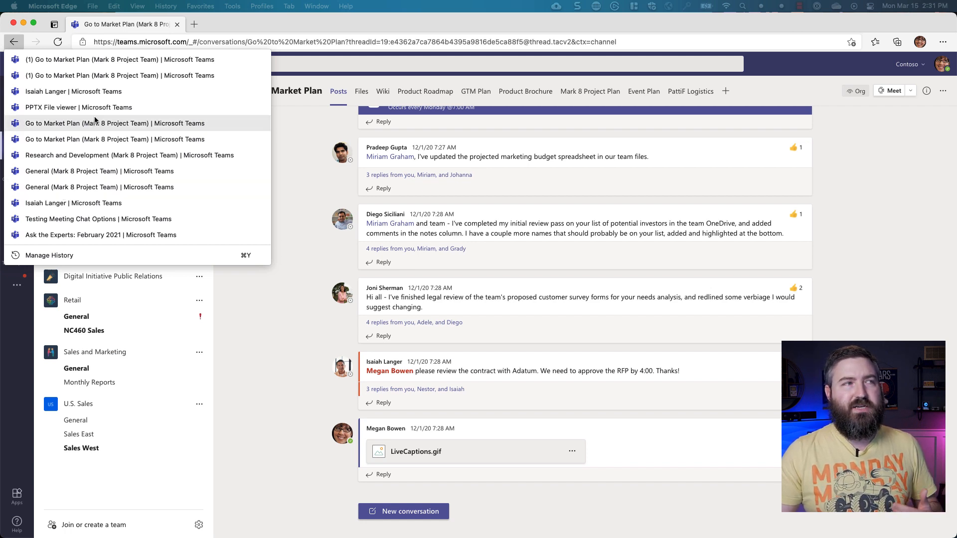
mouse_move(94, 106)
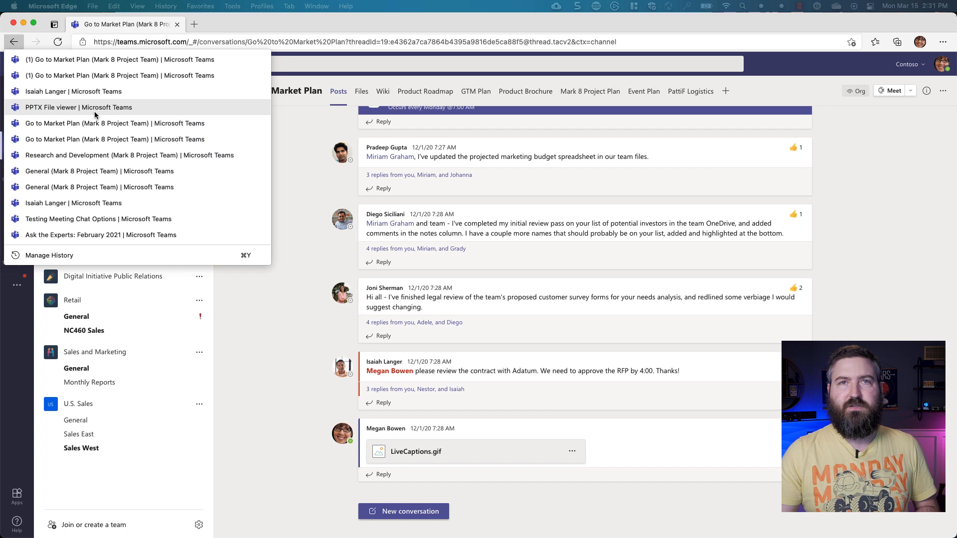
left_click(361, 90)
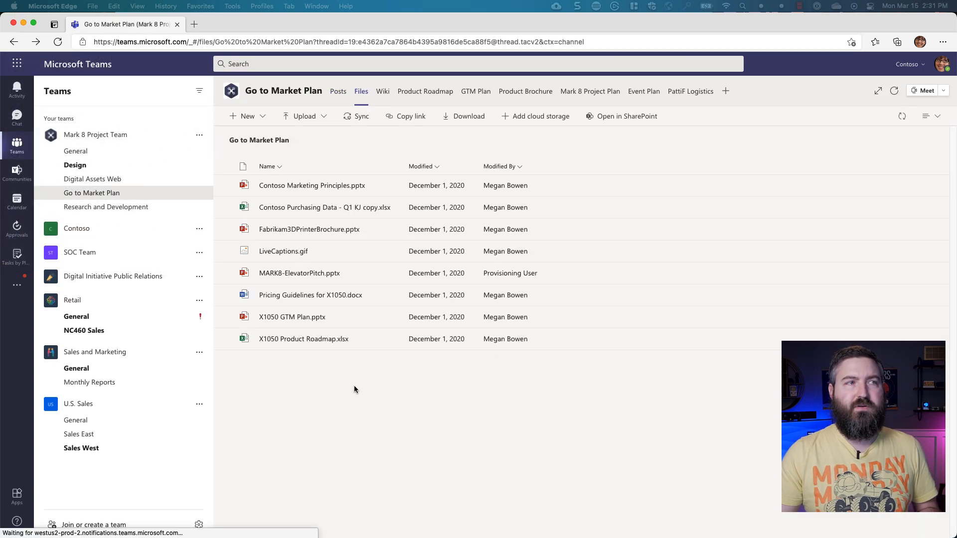